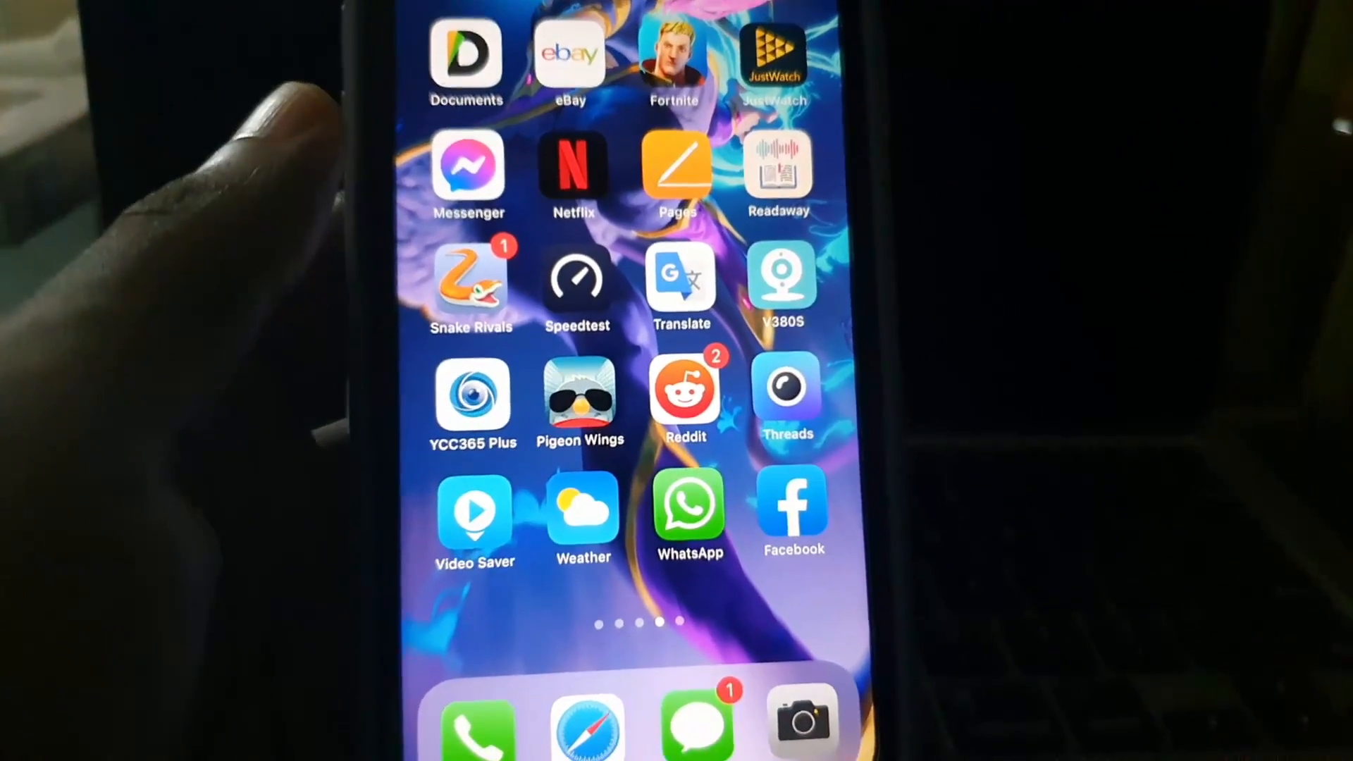
scroll(down, 3)
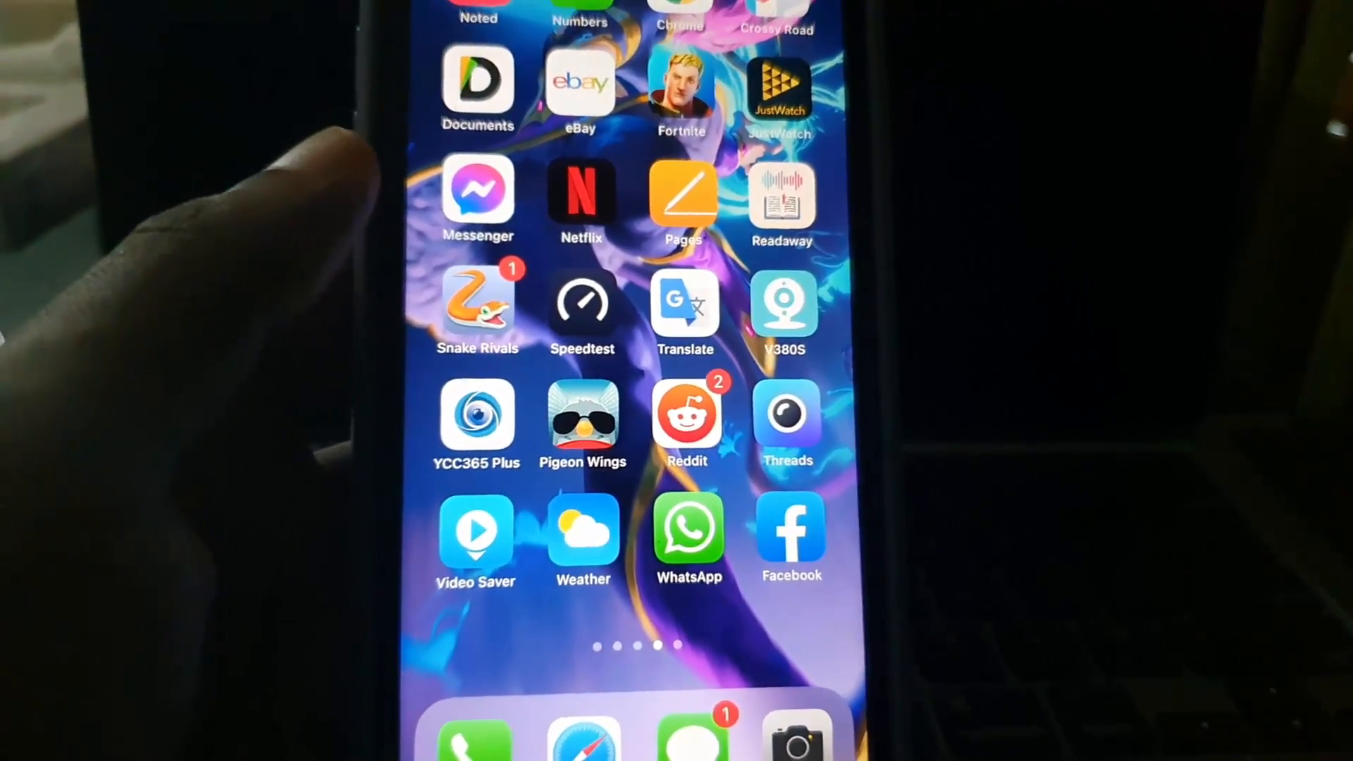